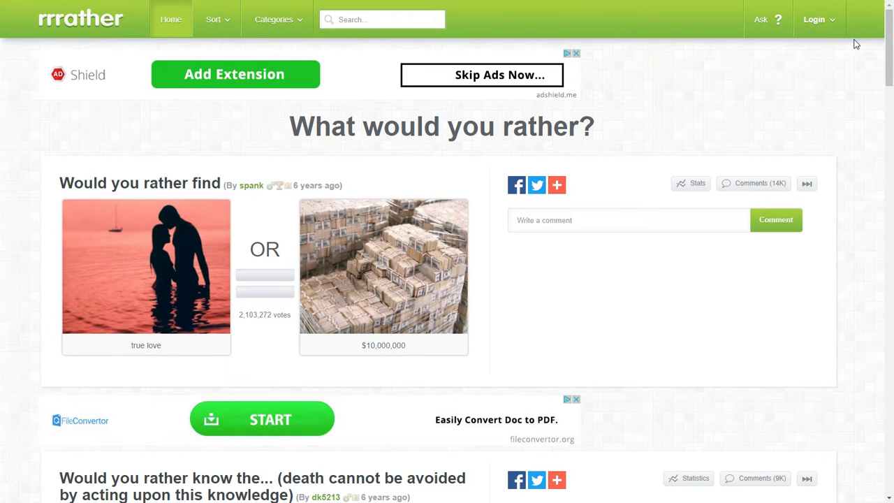
mouse_move(862, 56)
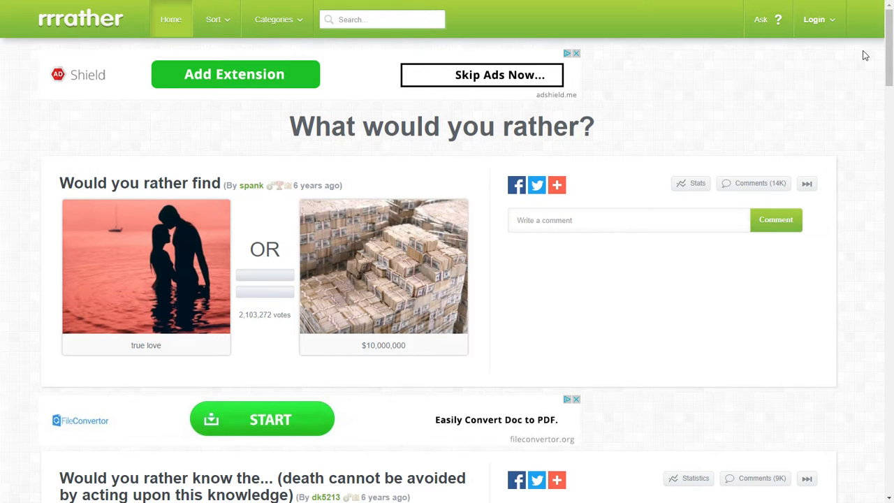
mouse_move(375, 96)
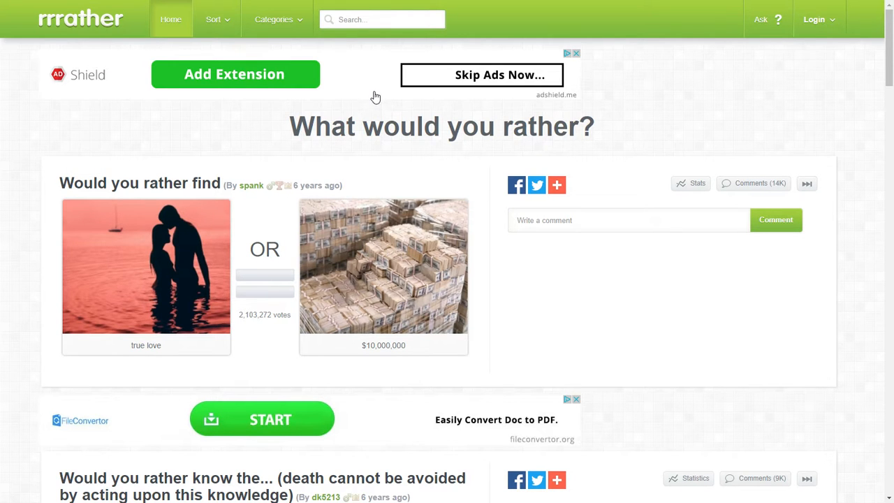
mouse_move(313, 112)
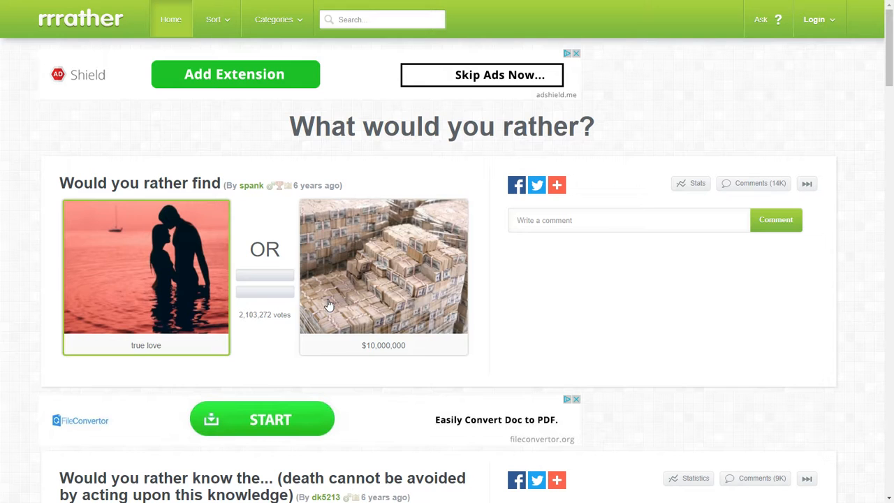
mouse_move(169, 339)
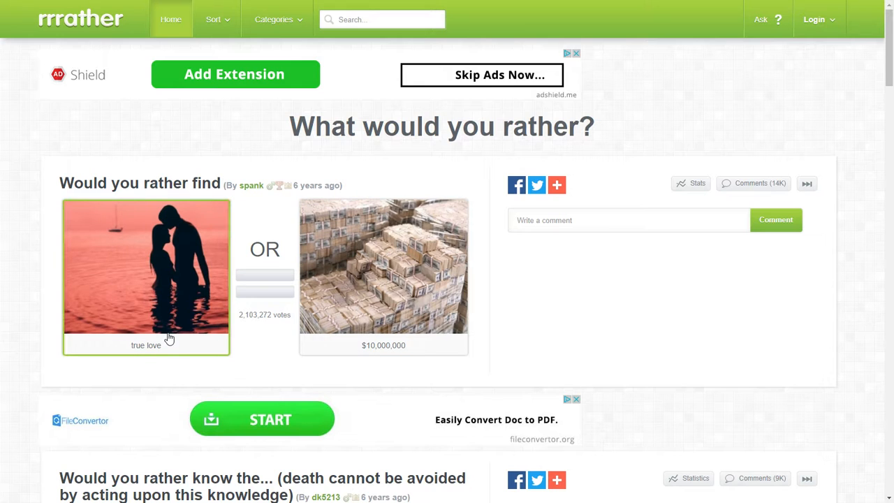
mouse_move(364, 341)
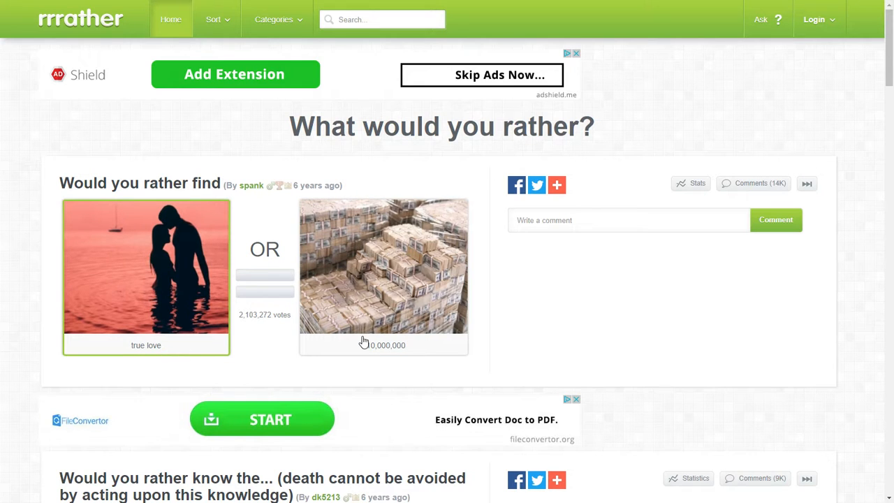
Vote true love over money, then scroll to the death-knowledge question.
click(384, 266)
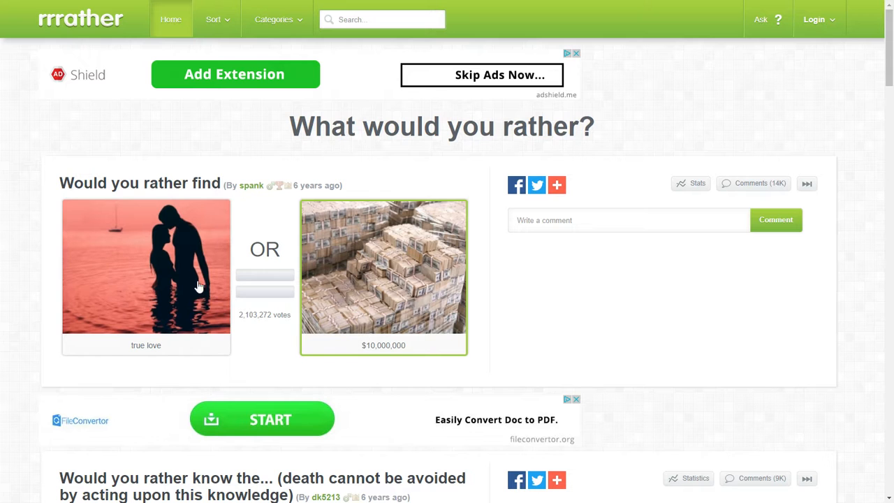
click(146, 266)
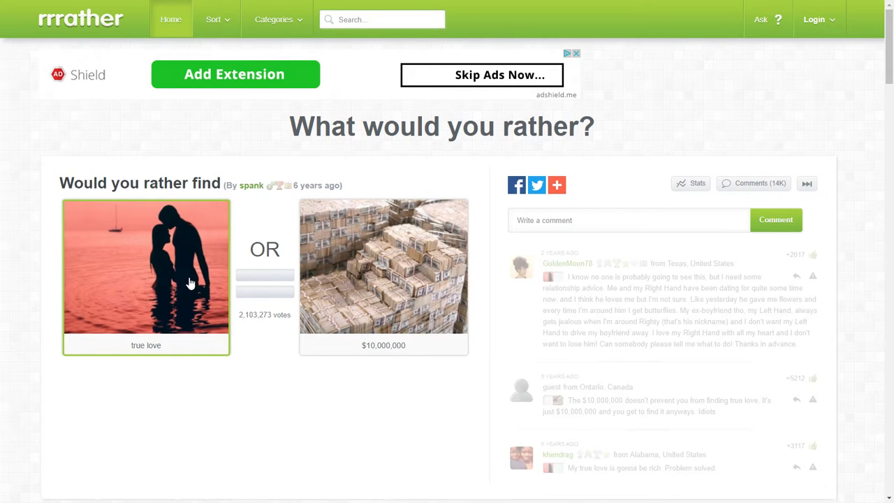
click(146, 265)
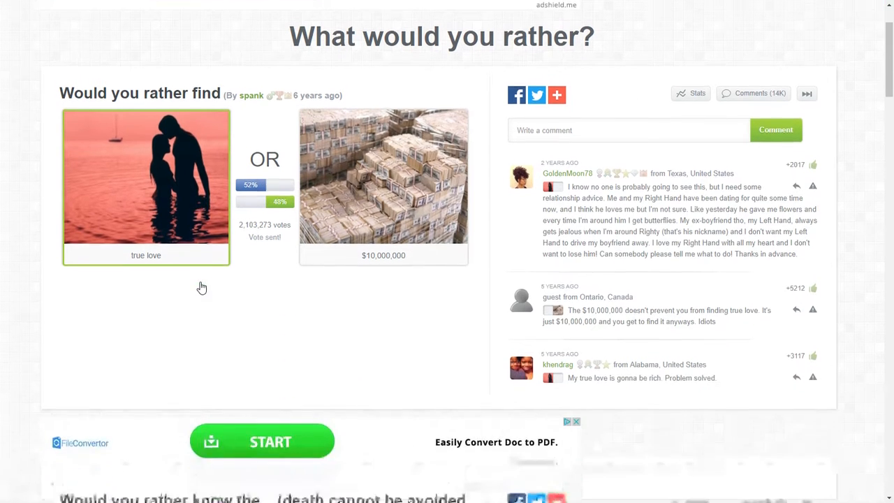
scroll(down, 3)
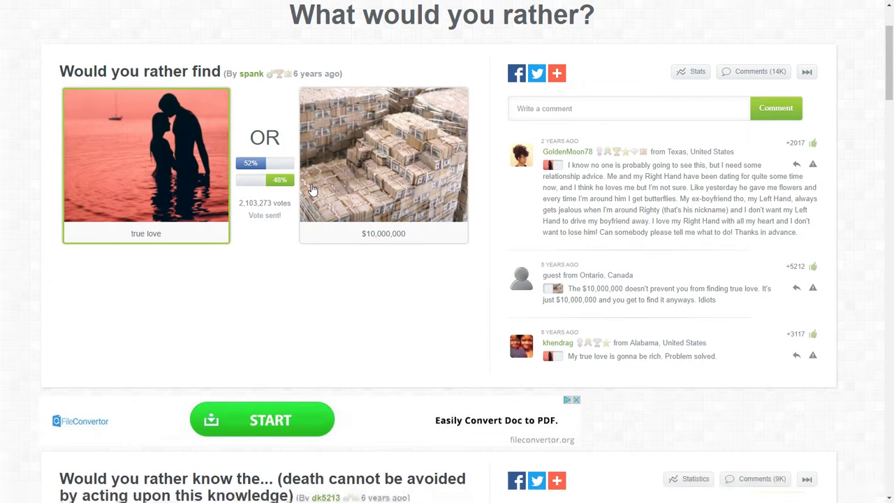
scroll(down, 3)
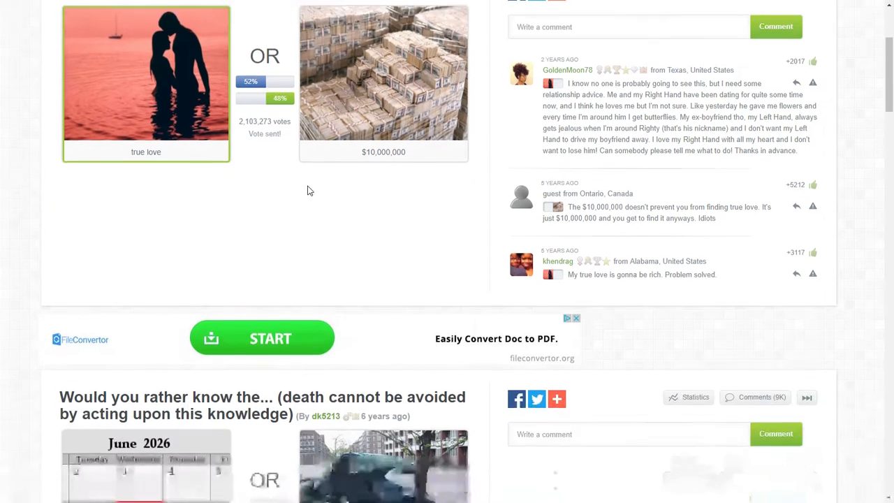
scroll(down, 3)
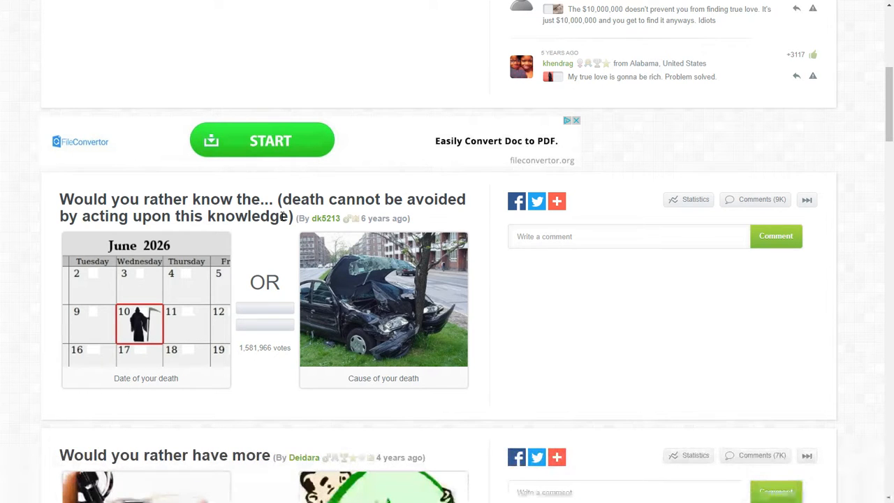
mouse_move(269, 214)
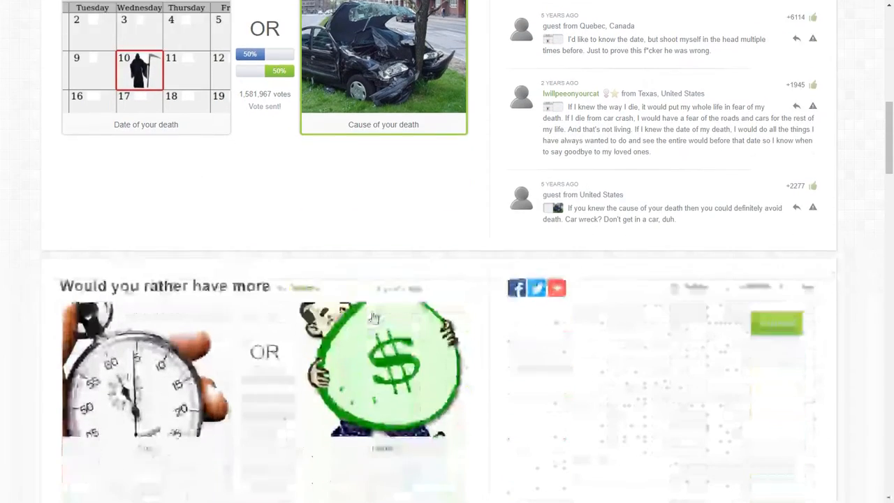
Scroll down through the questions toward the Time-or-Money question.
scroll(down, 3)
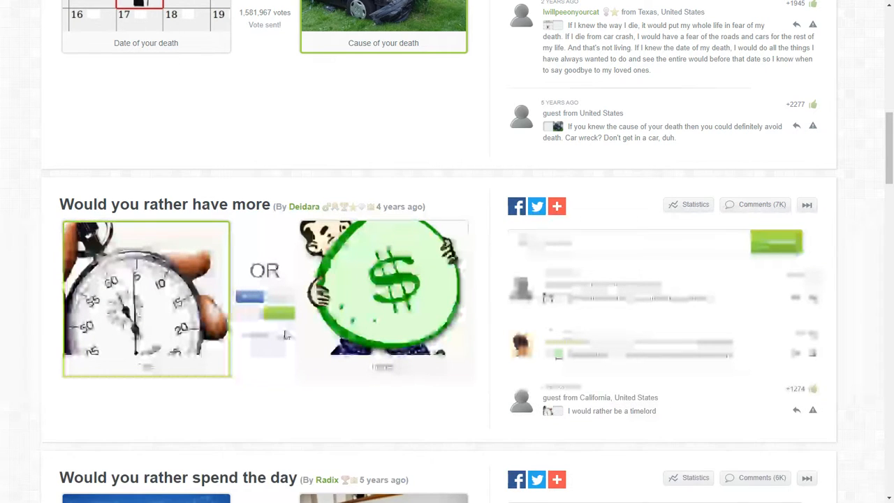
scroll(down, 3)
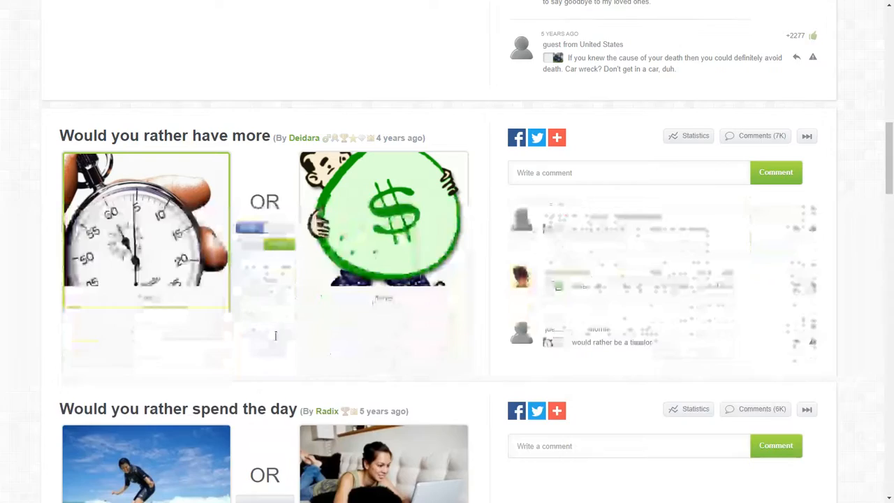
scroll(down, 3)
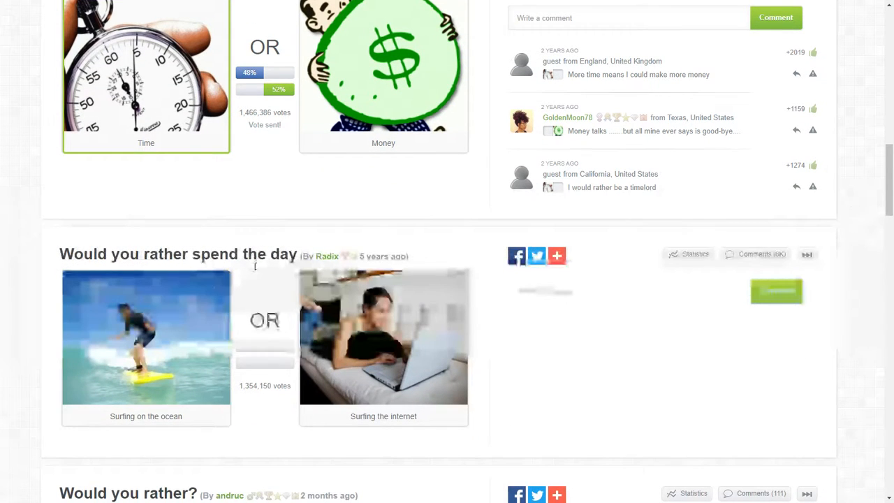
Vote Surfing the internet and Wipe out all the bad people, then scroll on.
click(383, 337)
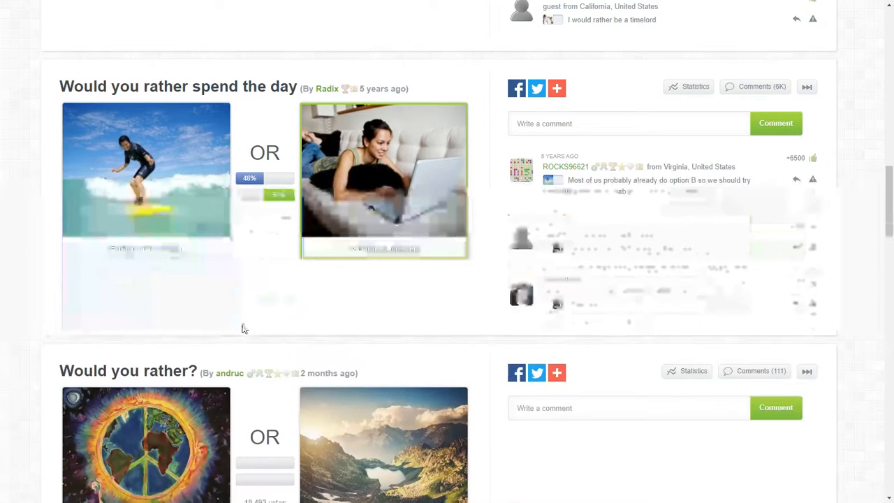
click(382, 179)
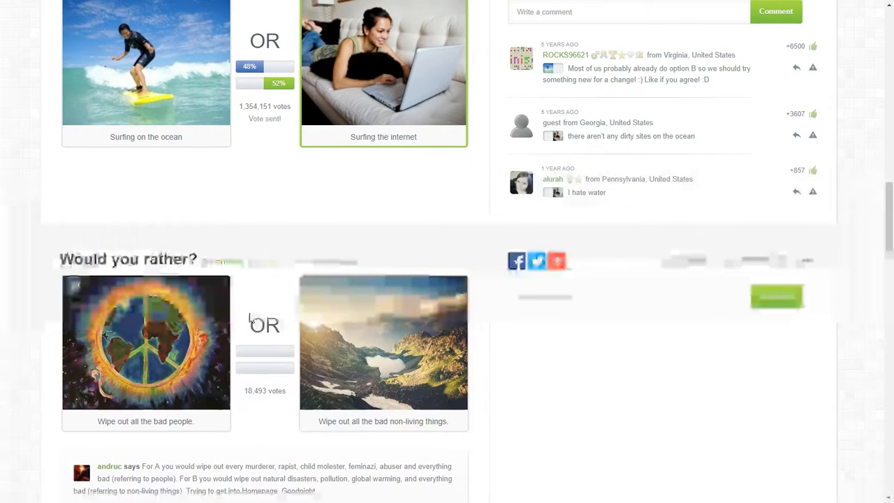
click(145, 342)
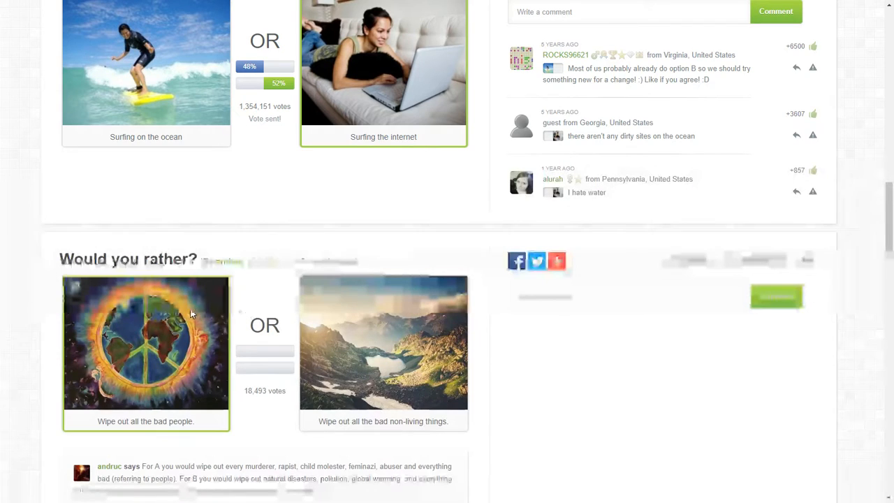
click(145, 342)
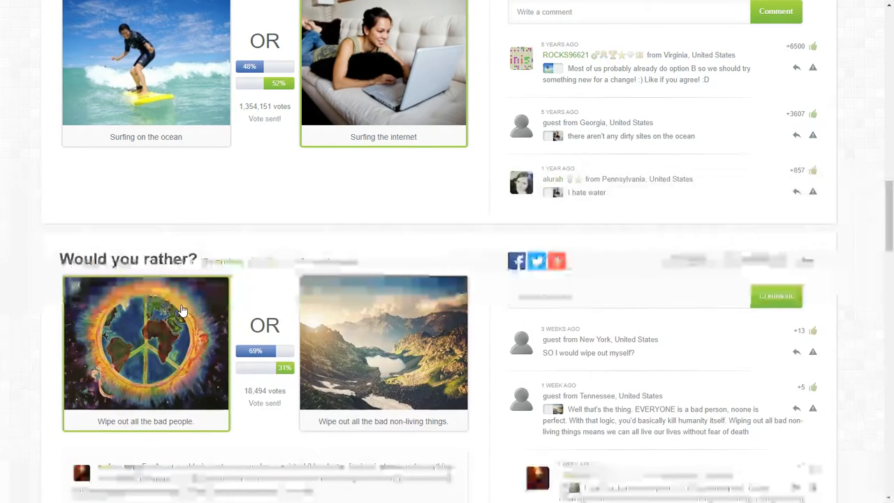
scroll(down, 3)
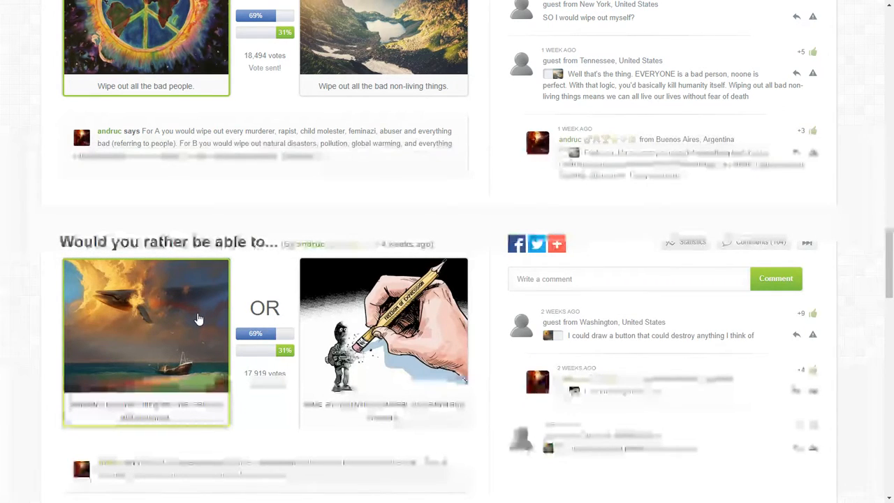
Vote for choices made by other people and answer the European-or-Caribbean vacation question.
scroll(down, 3)
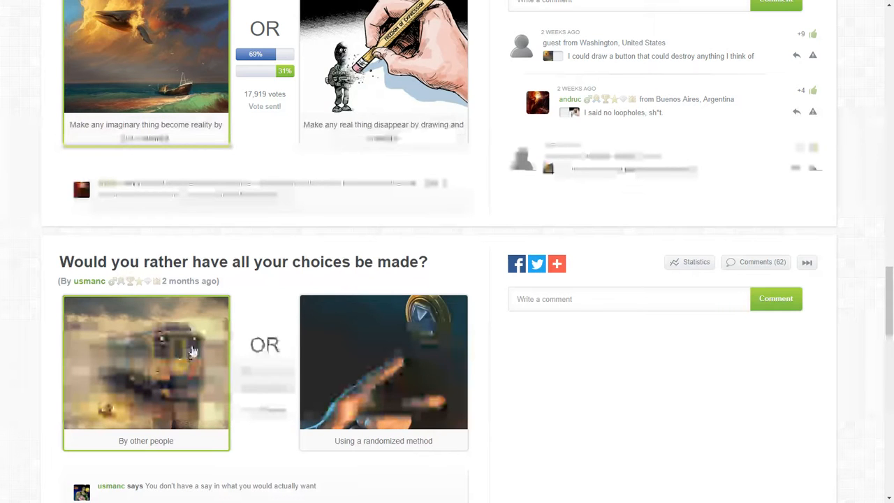
click(146, 362)
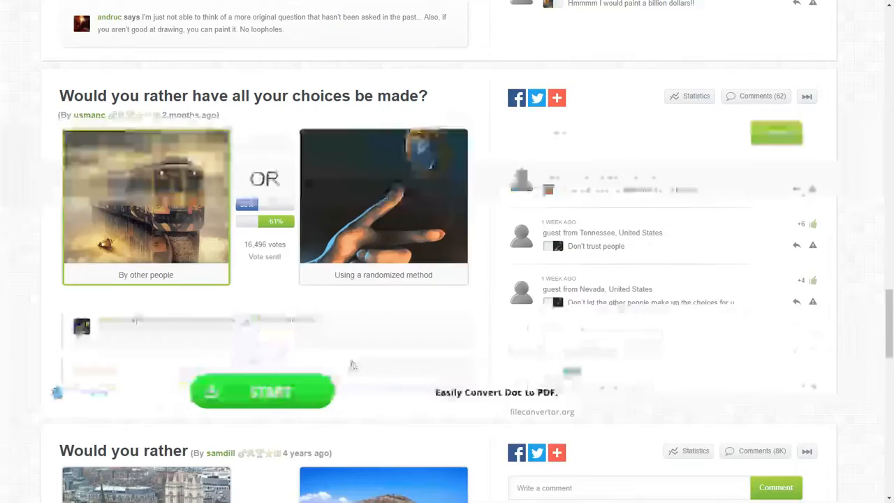
scroll(down, 3)
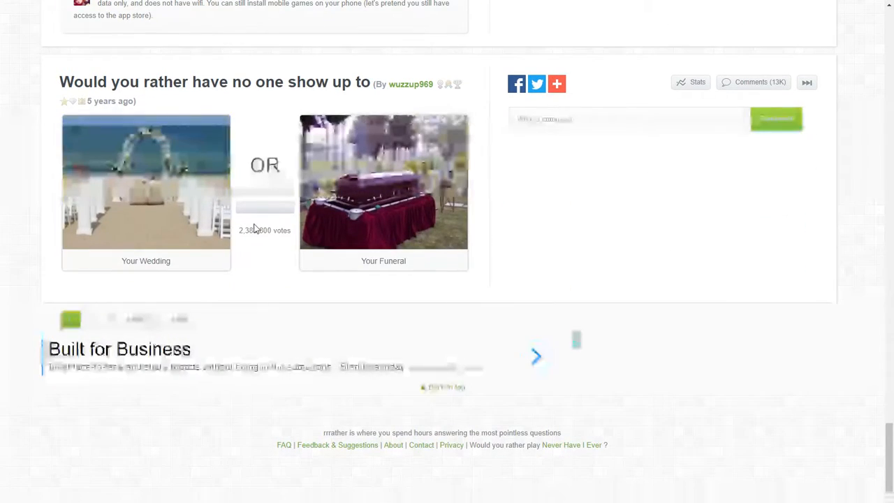
scroll(up, 3)
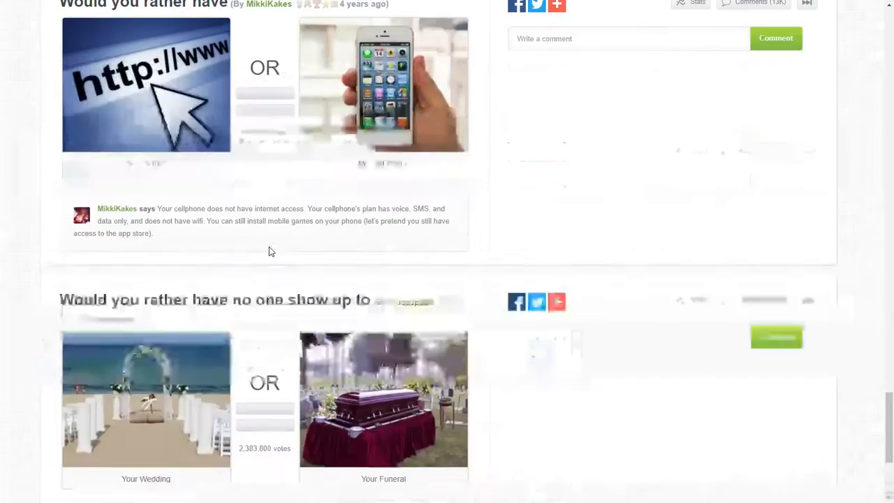
scroll(up, 3)
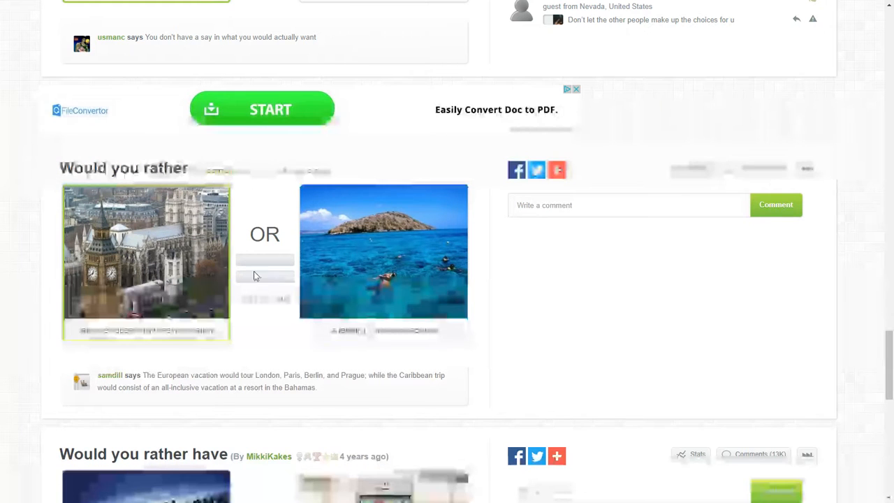
click(384, 262)
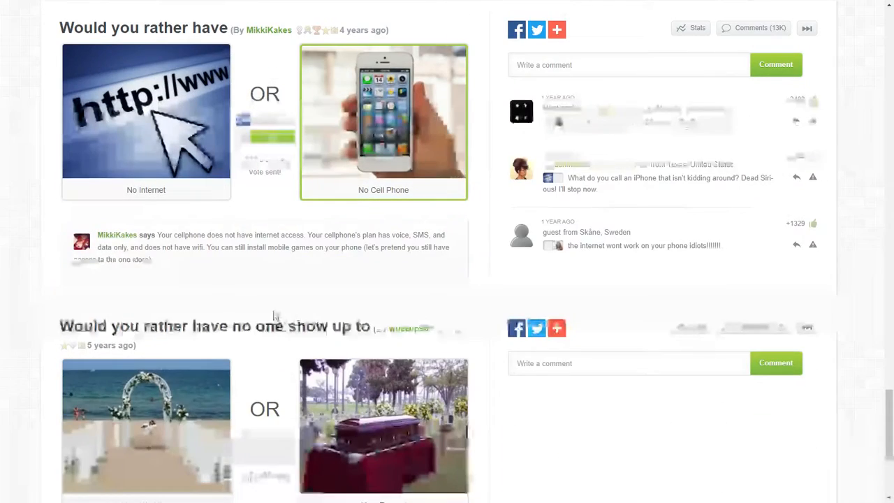
Vote Your Funeral over Your Wedding and go to Top questions page 2.
scroll(down, 3)
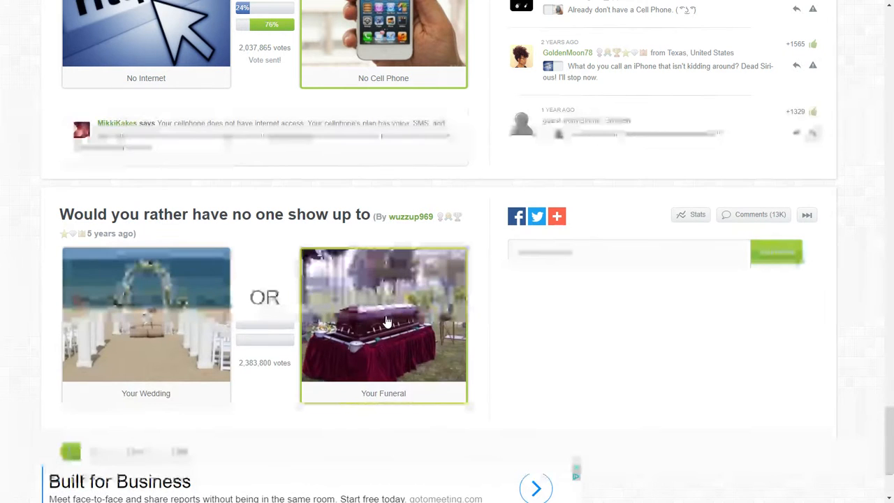
click(383, 314)
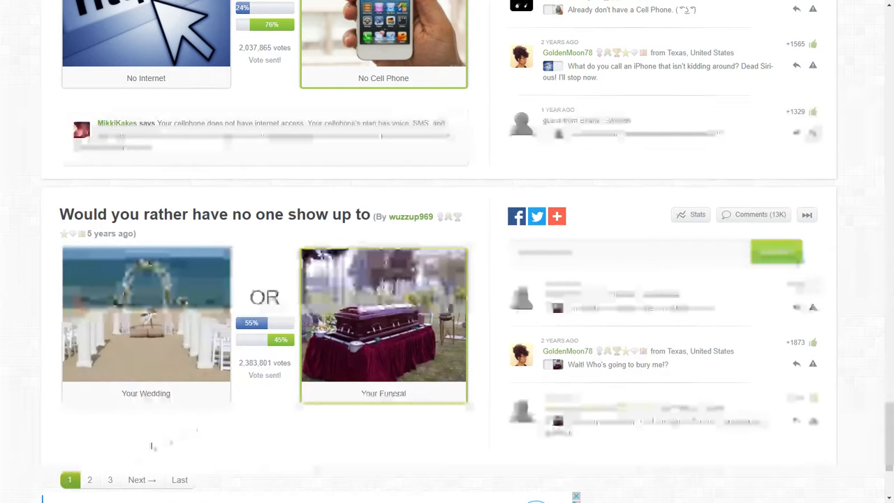
click(89, 480)
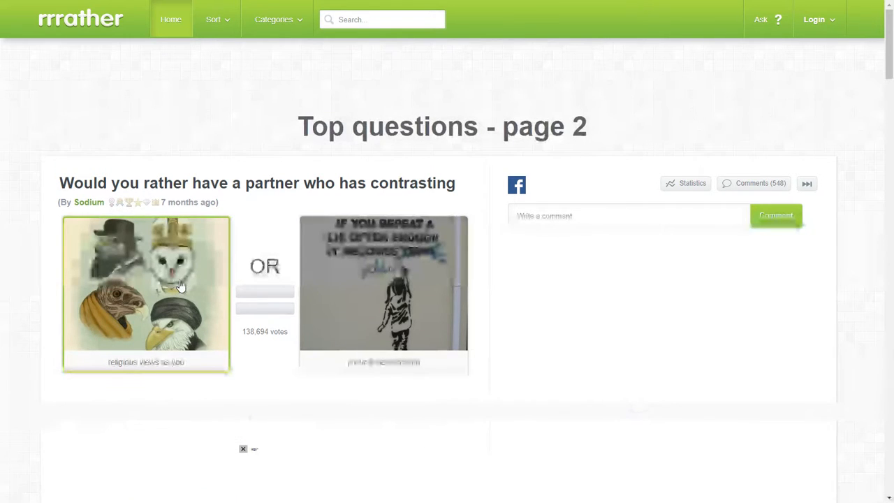
Vote for same religious views, meeting your ancestors, and a world with no problems.
click(145, 293)
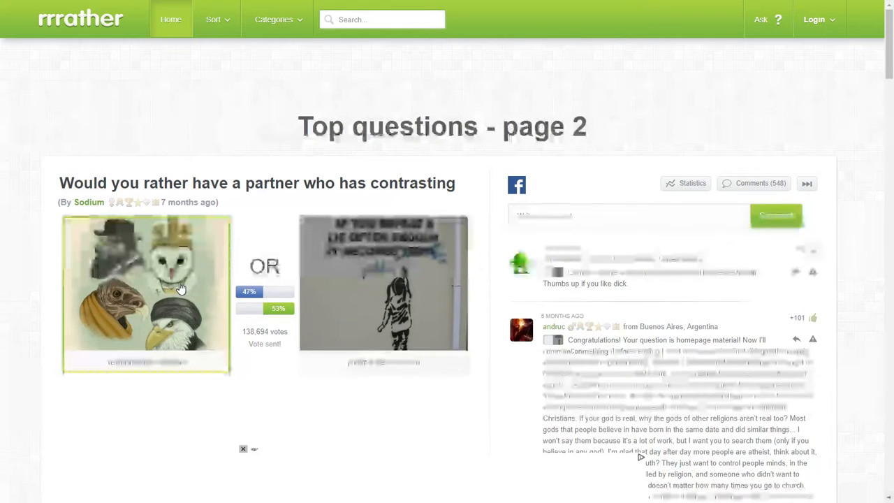
scroll(down, 3)
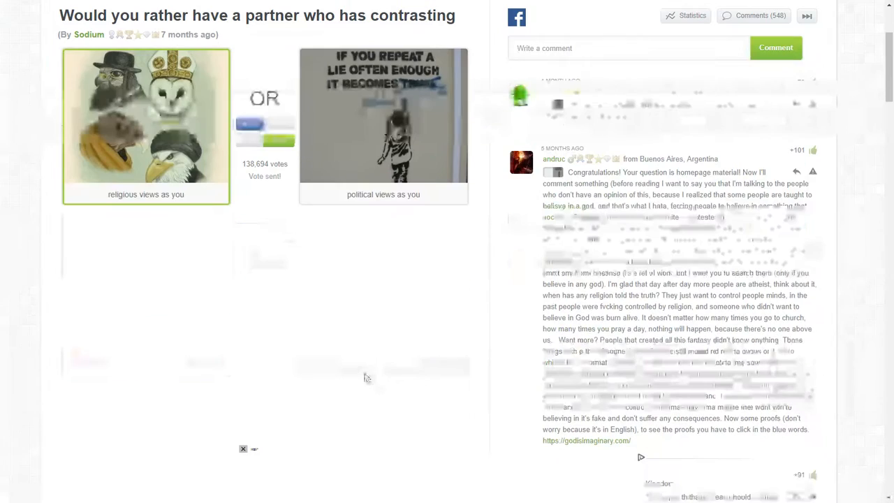
scroll(down, 3)
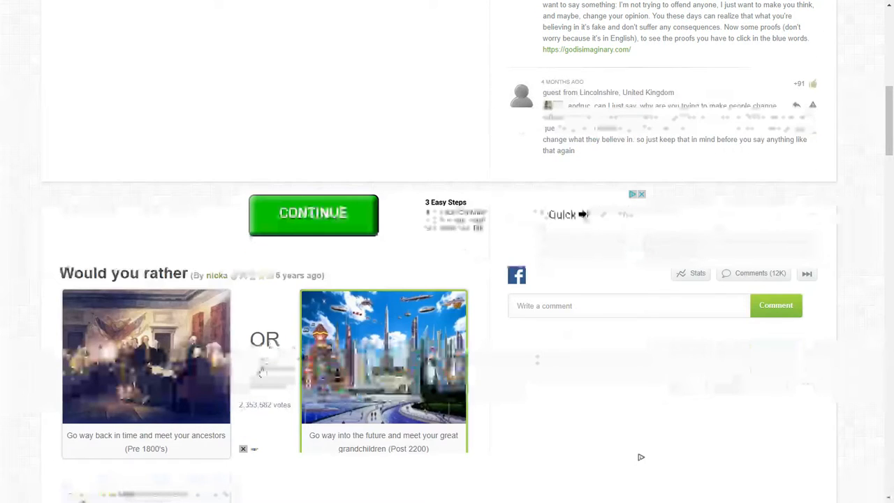
scroll(down, 3)
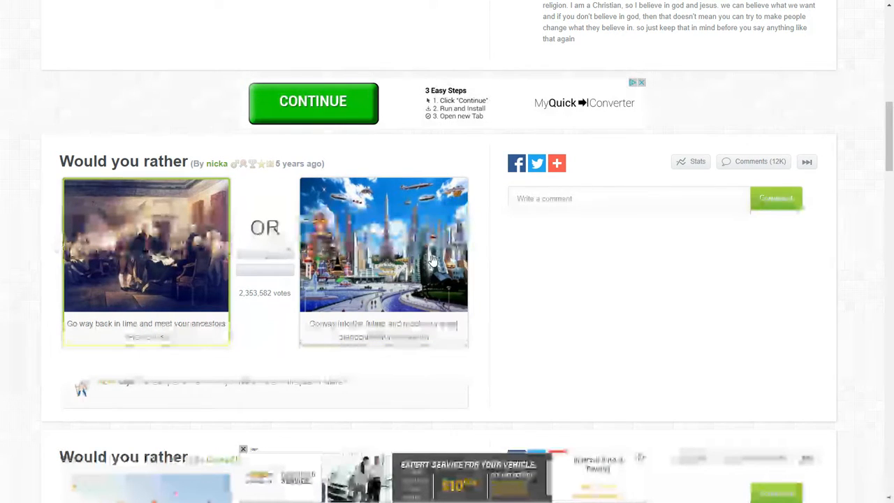
click(145, 262)
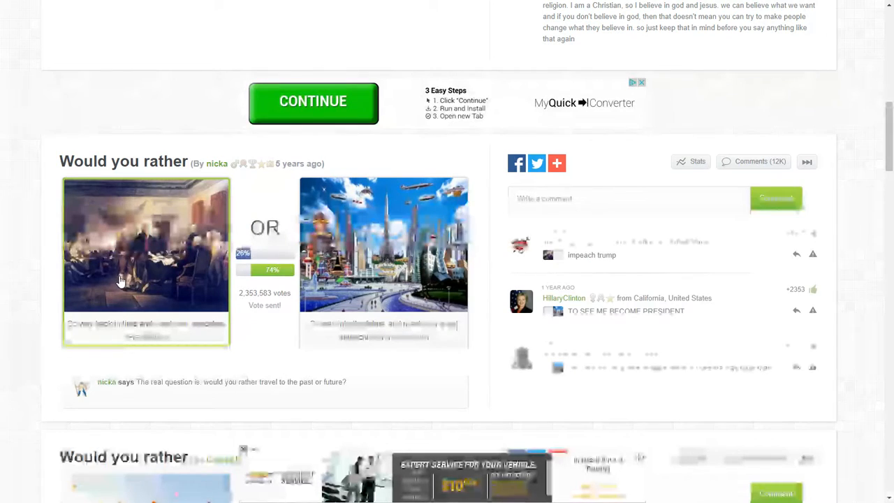
scroll(down, 3)
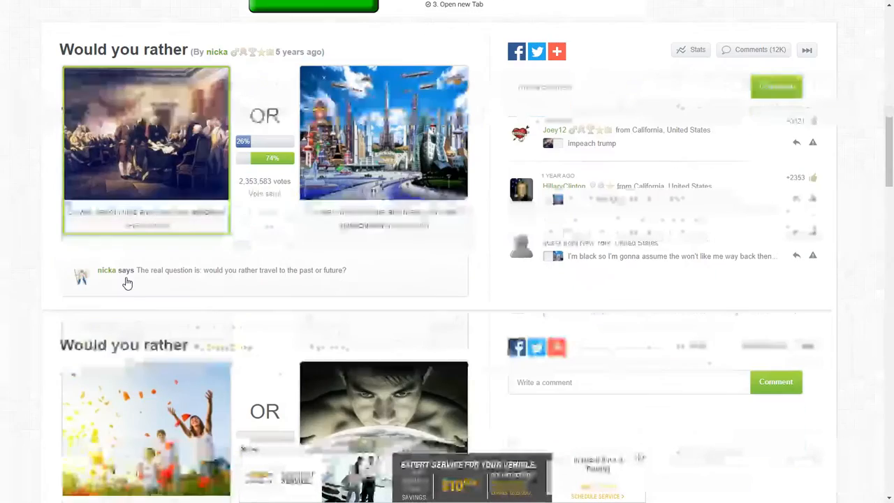
scroll(down, 3)
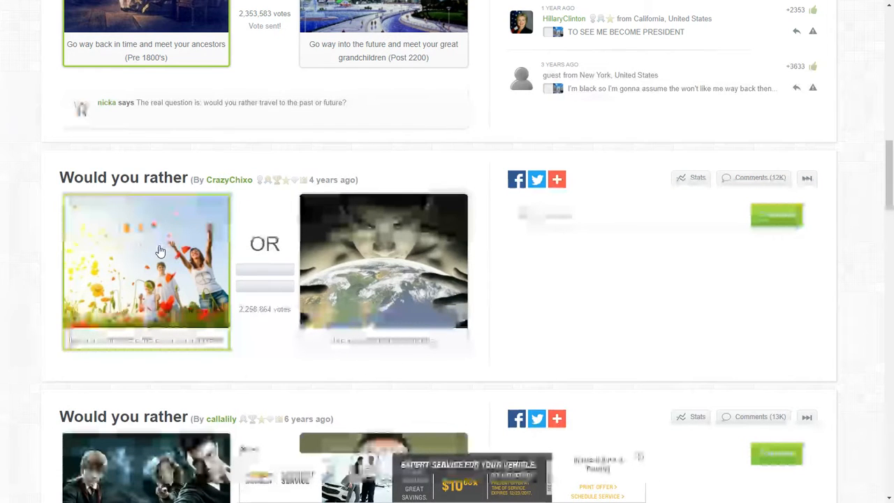
scroll(down, 3)
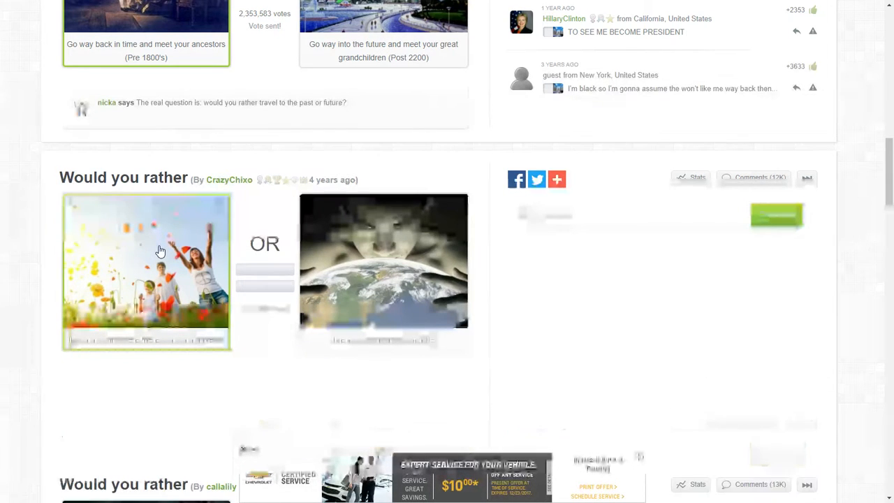
click(146, 272)
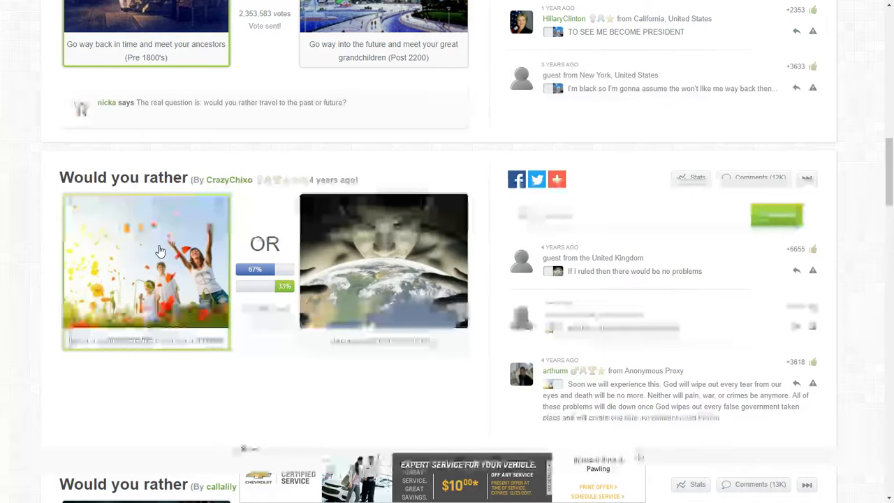
scroll(down, 3)
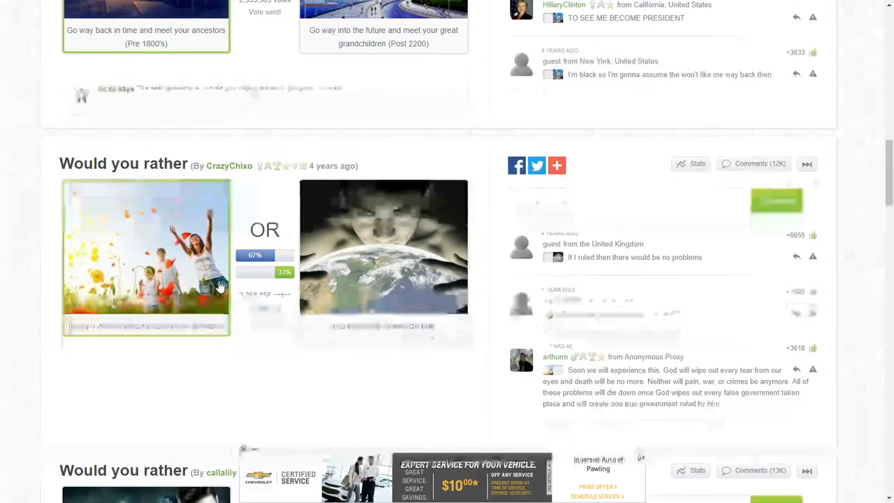
scroll(down, 3)
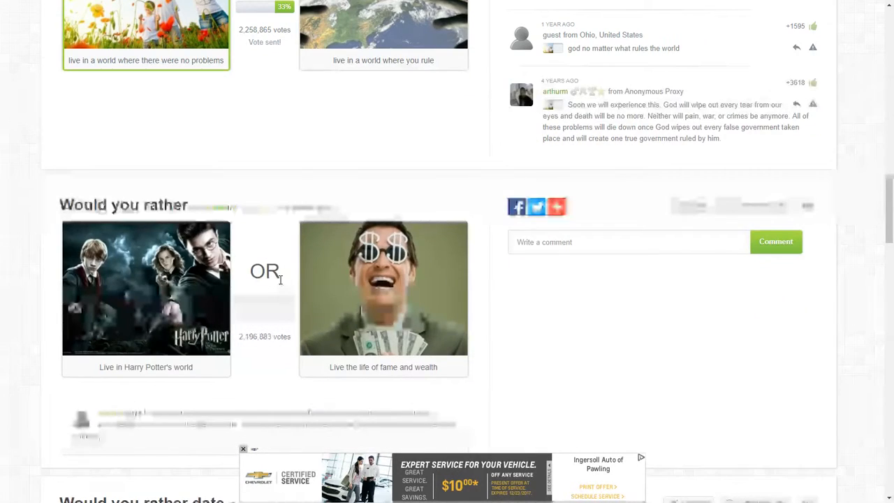
Vote for fame and wealth, being able to fly, and the beach hammock vacation.
click(383, 287)
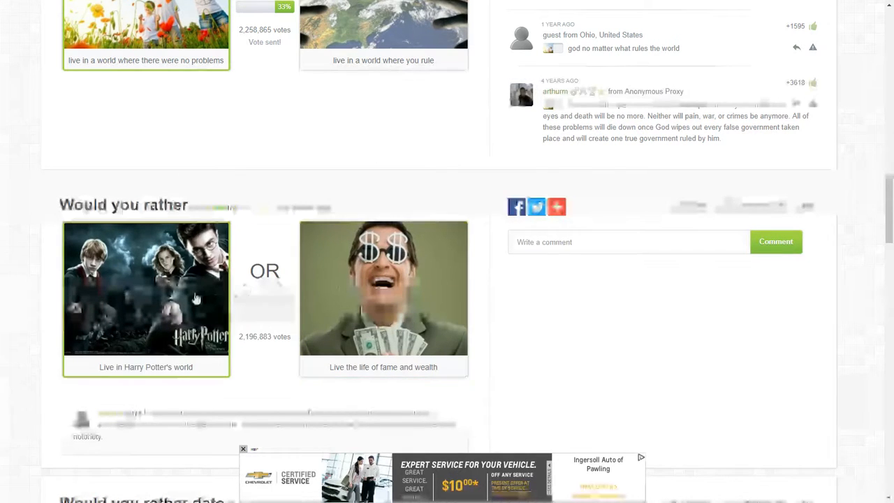
click(382, 288)
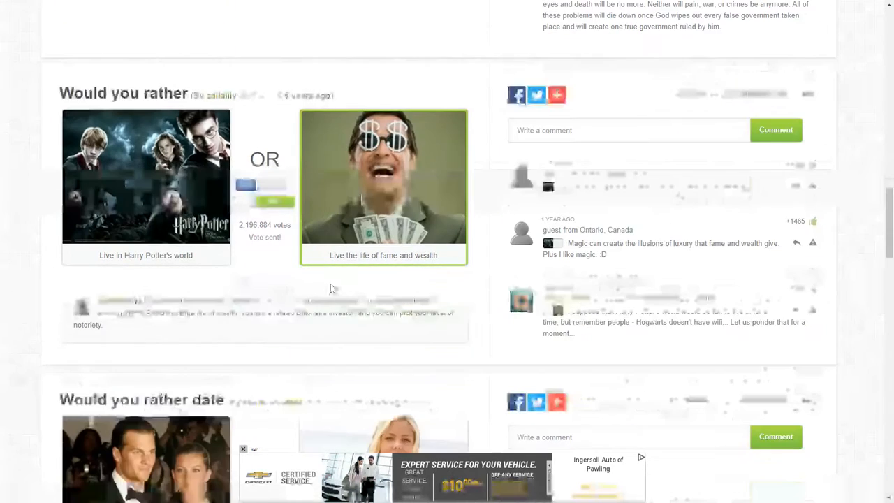
scroll(down, 3)
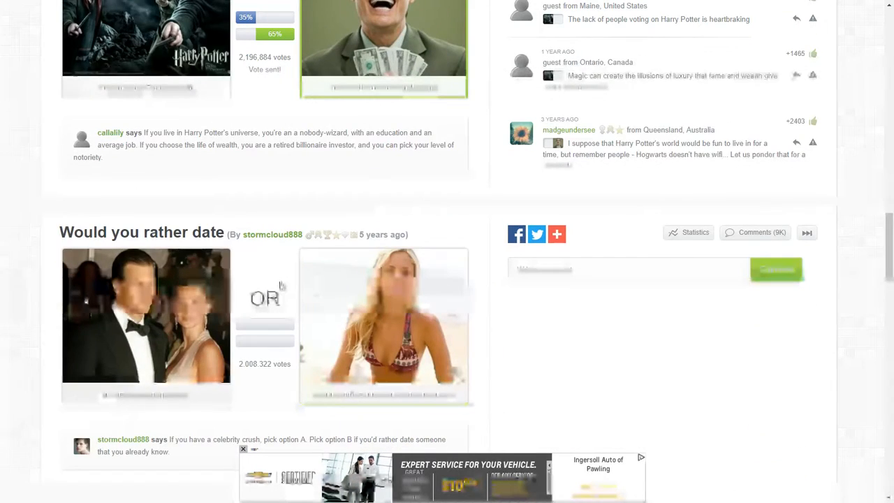
scroll(down, 3)
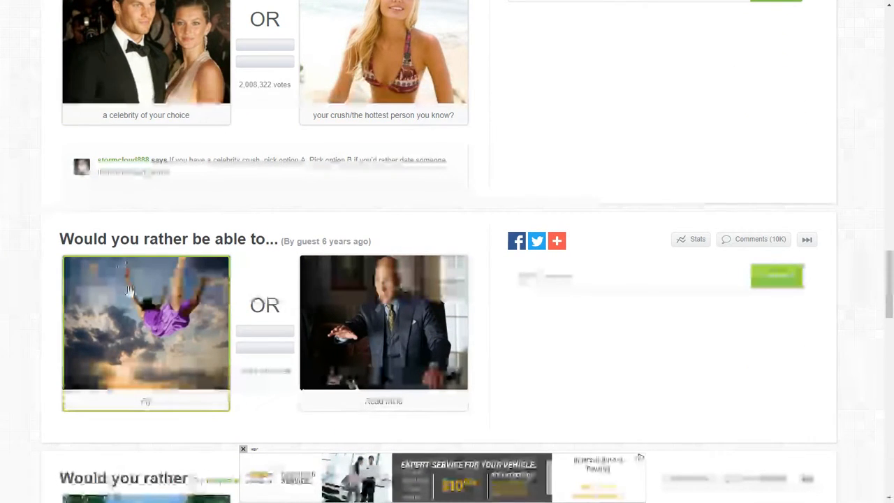
click(146, 333)
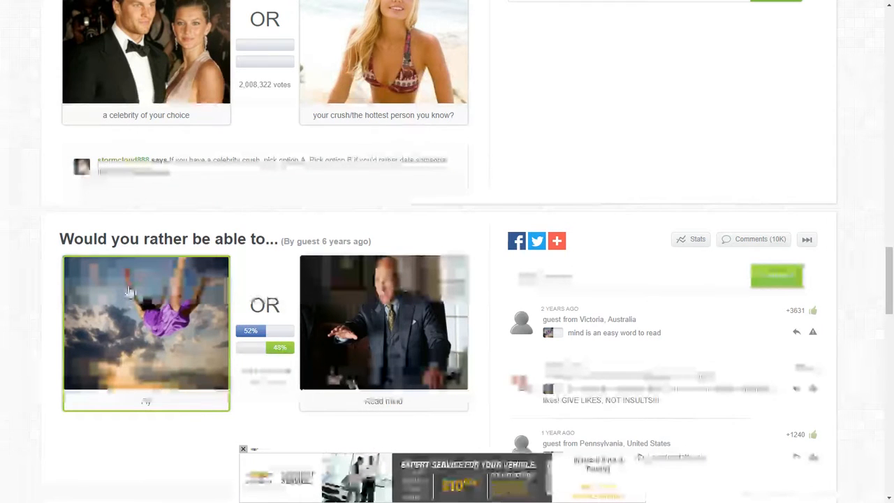
scroll(down, 3)
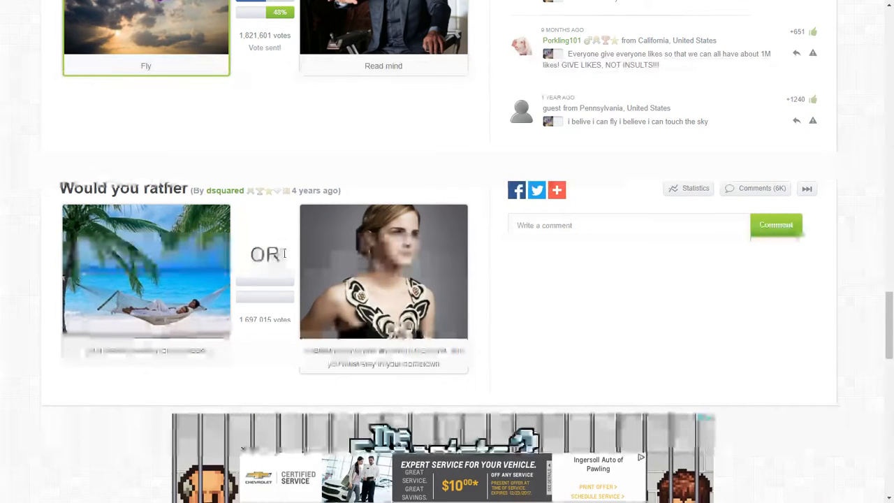
click(146, 283)
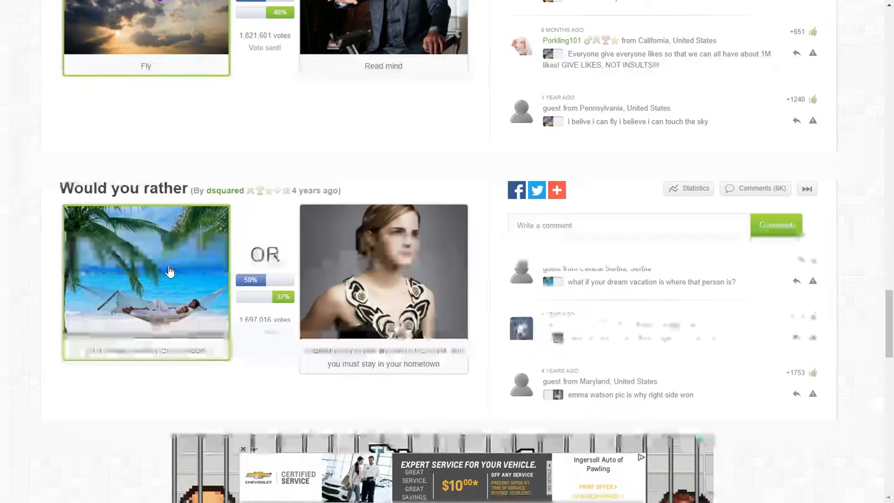
click(146, 282)
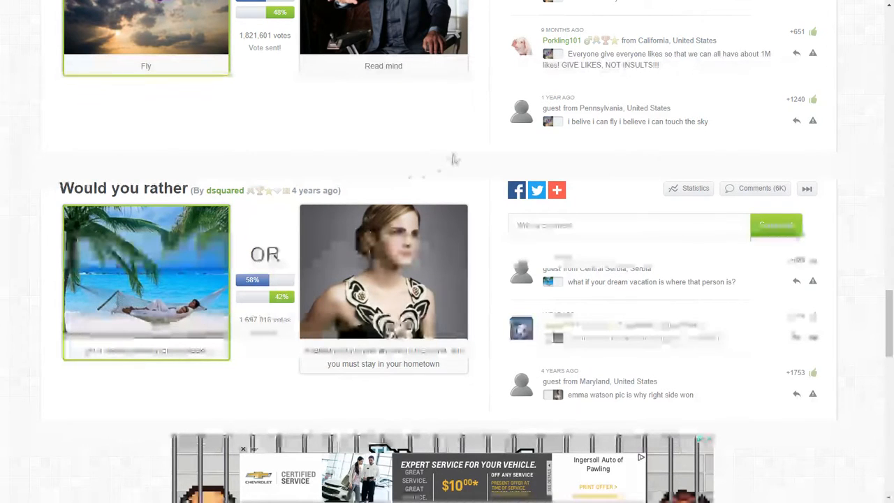